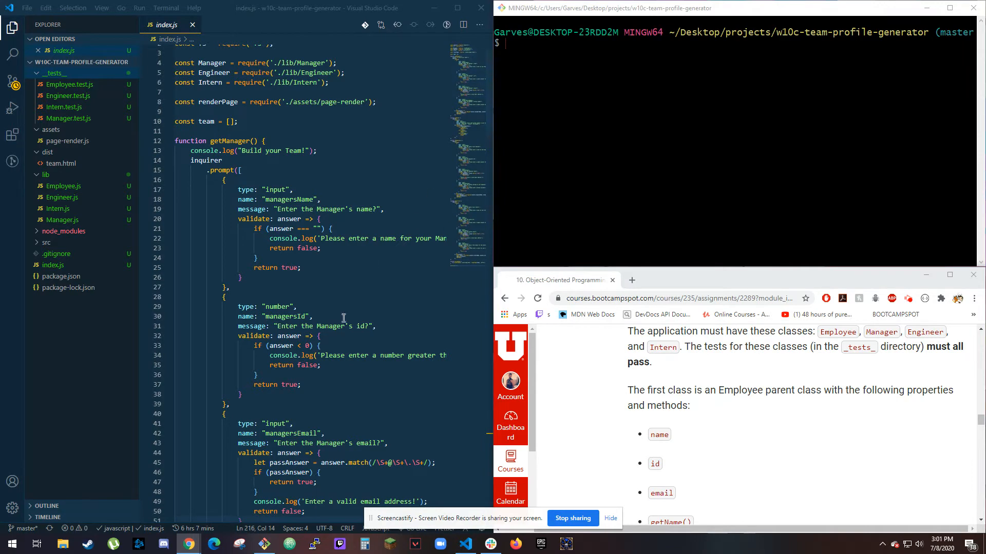
- Run the team profile generator with 'node index' in Git Bash
scroll("down", 3)
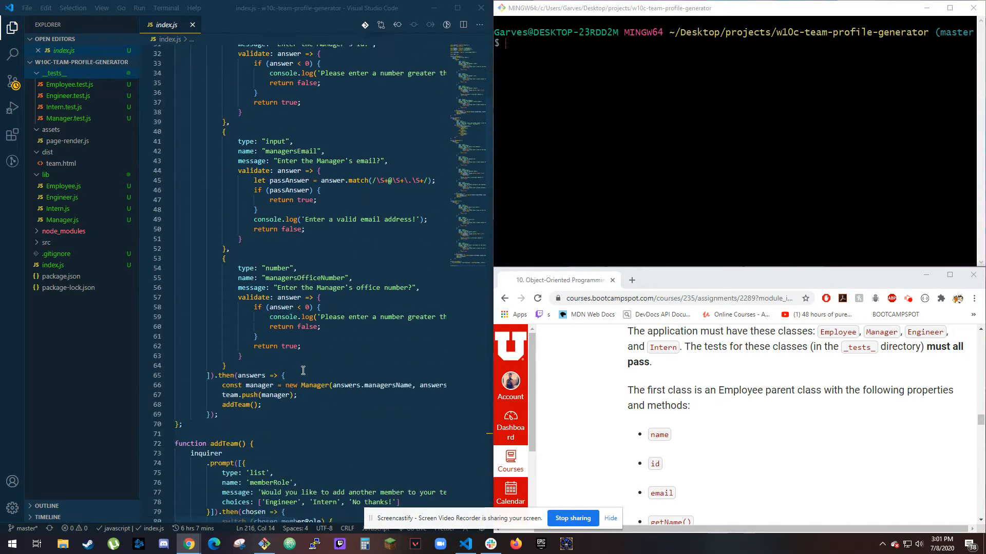
scroll("down", 3)
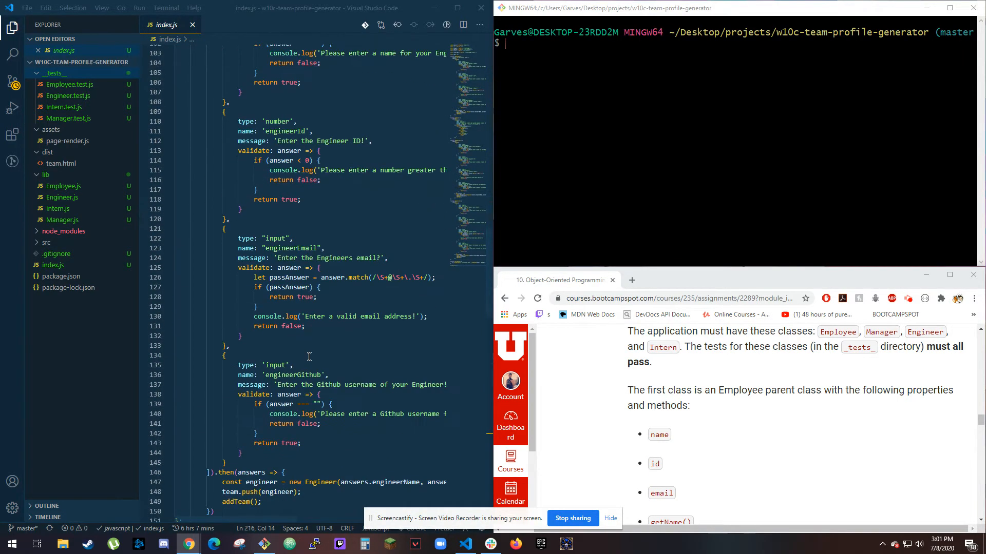
scroll("down", 3)
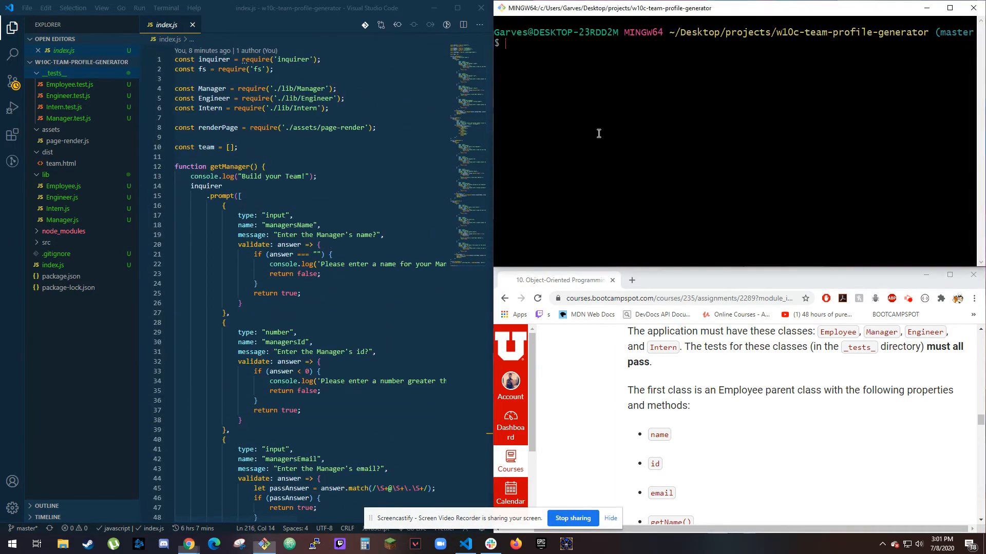
type("node i")
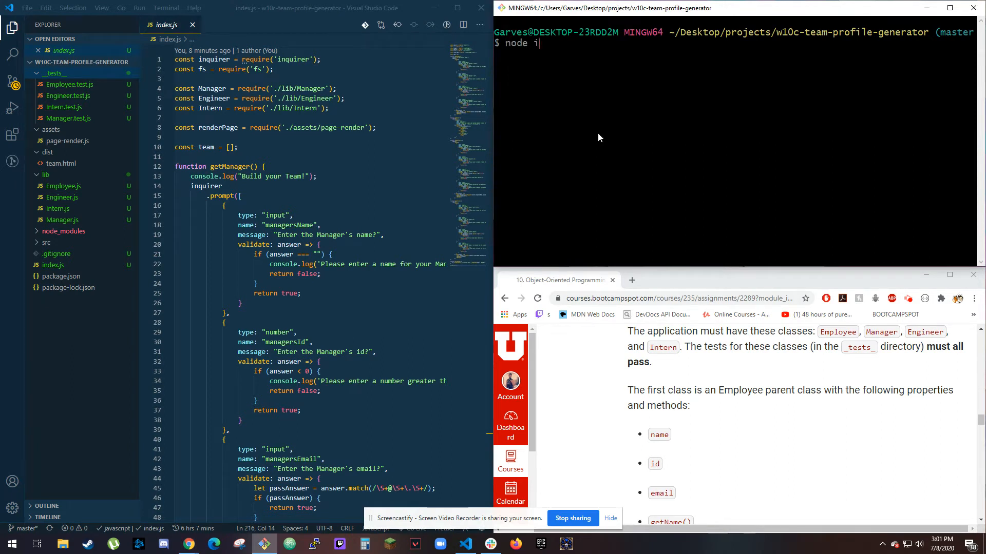
key("Enter")
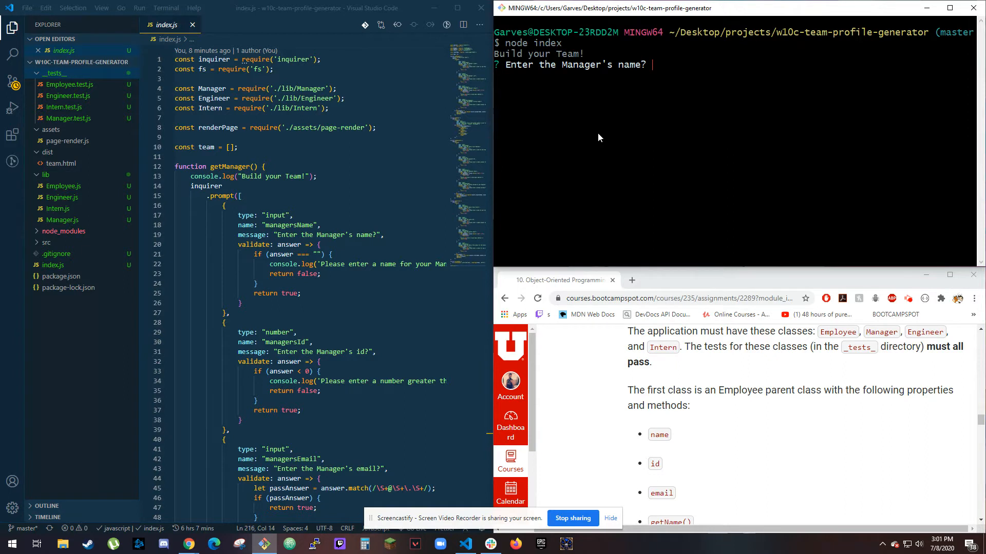
- Enter manager Jeremy, ID 123, a gmail email and office 321, then choose Engineer
type("Jeremy")
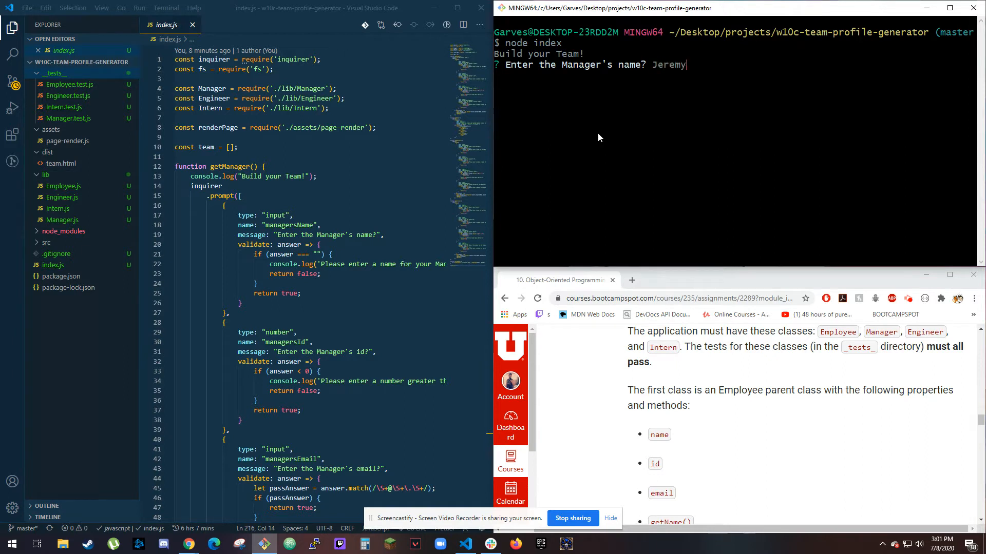
type("123")
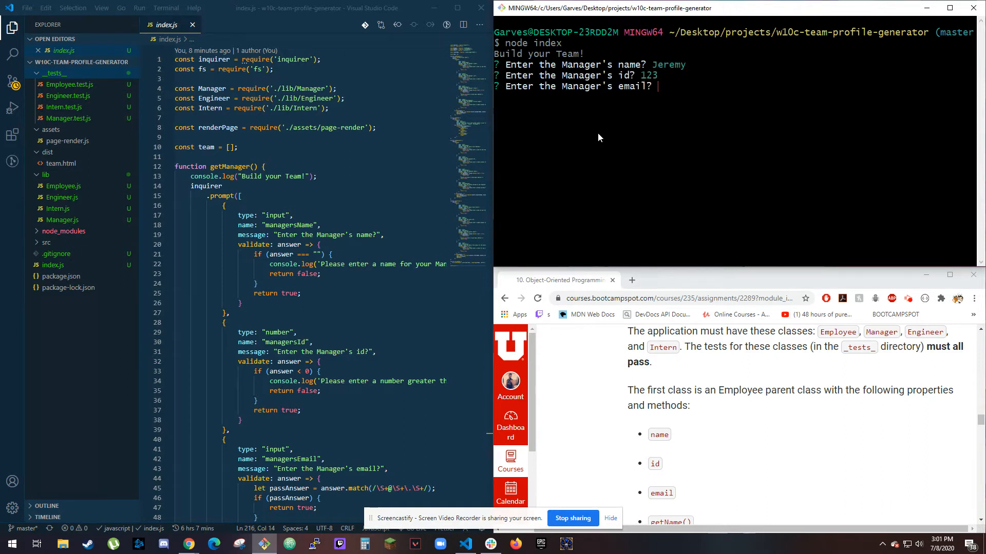
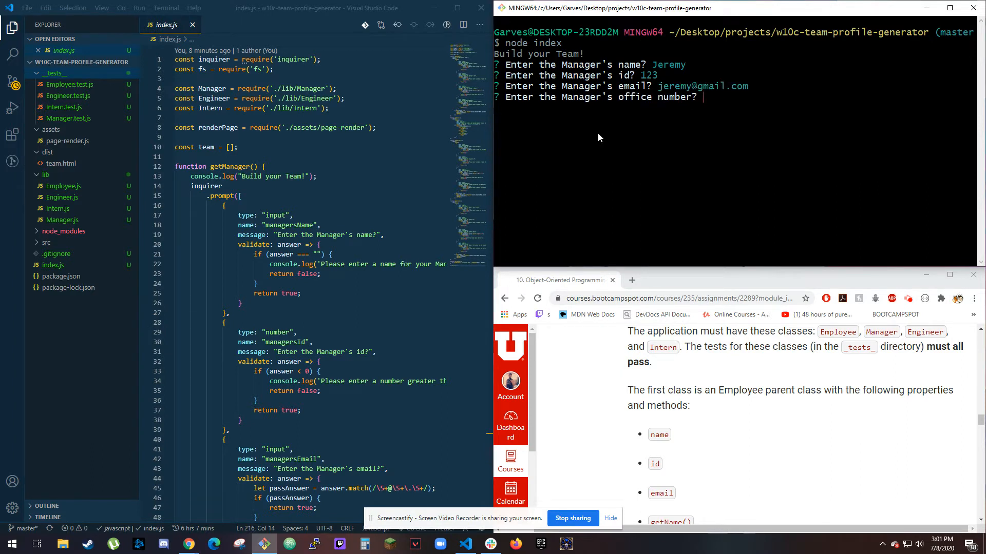
type("321")
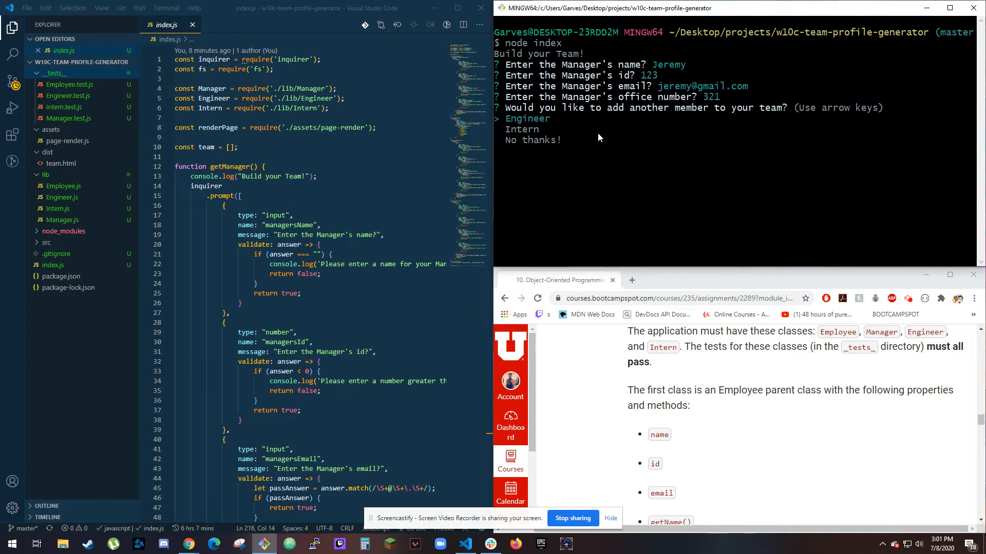
key("Enter")
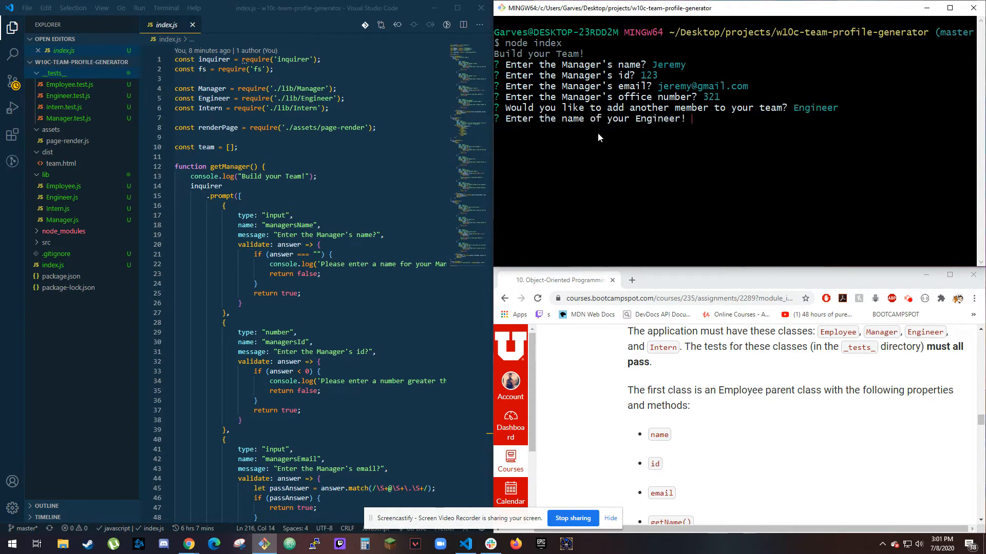
type("Adam")
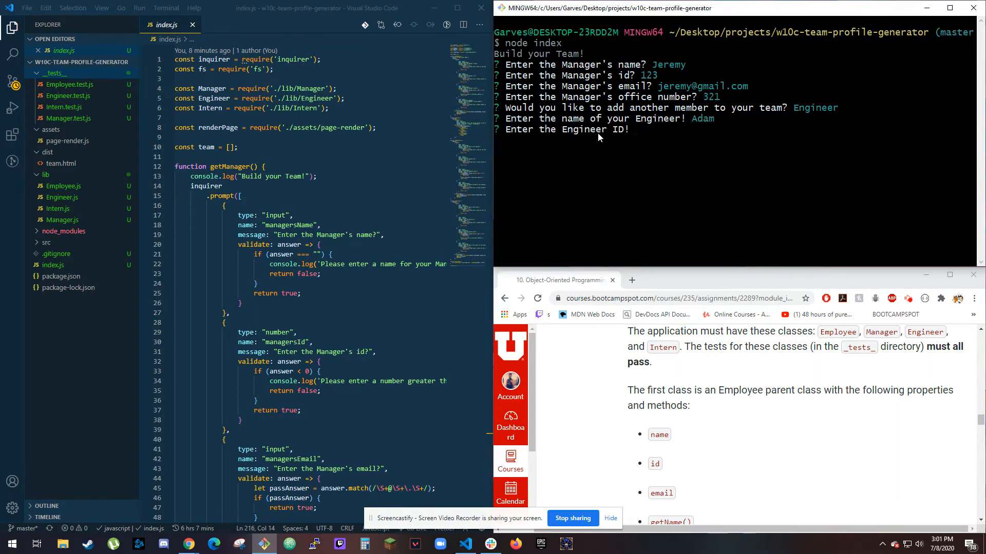
type("567")
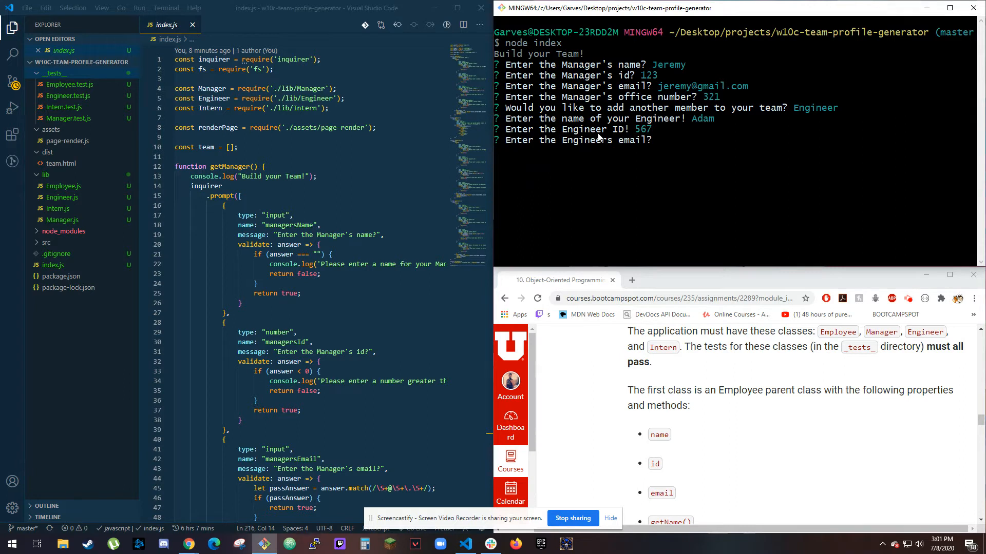
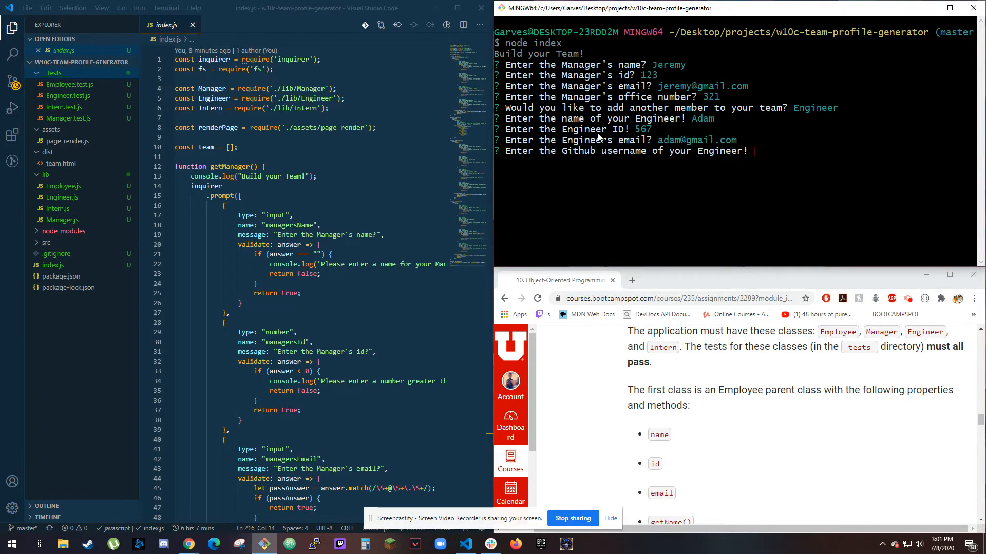
type("adamgt")
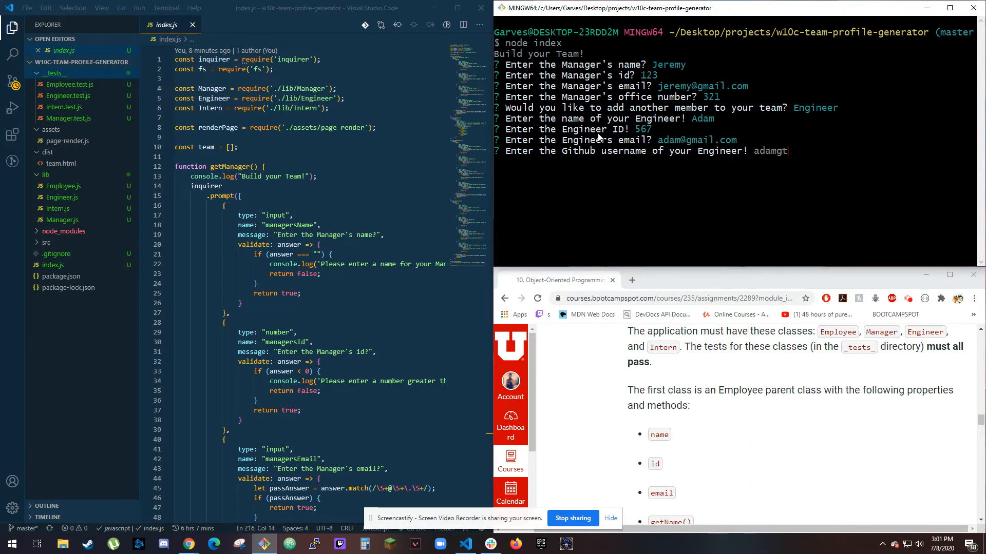
type("ithub")
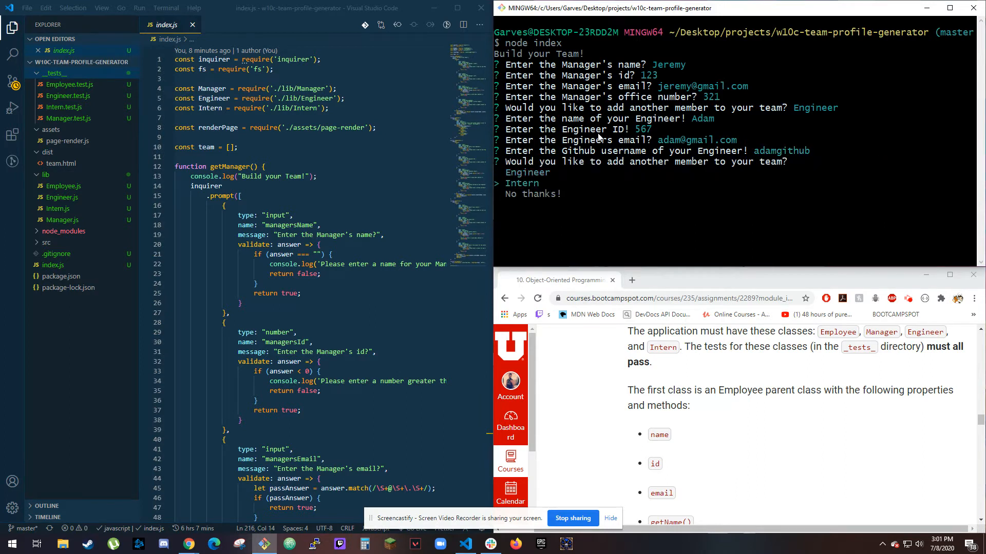
key("Enter")
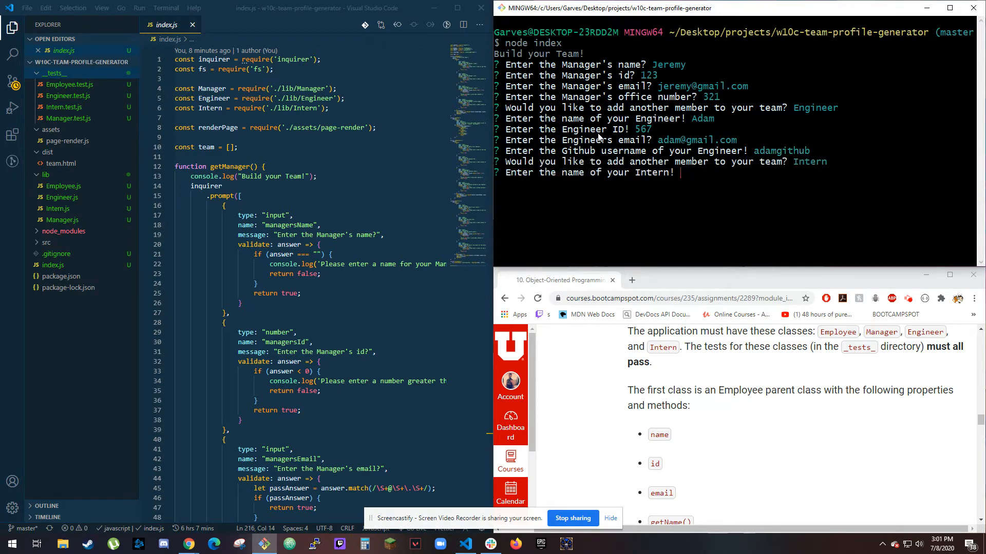
type("J")
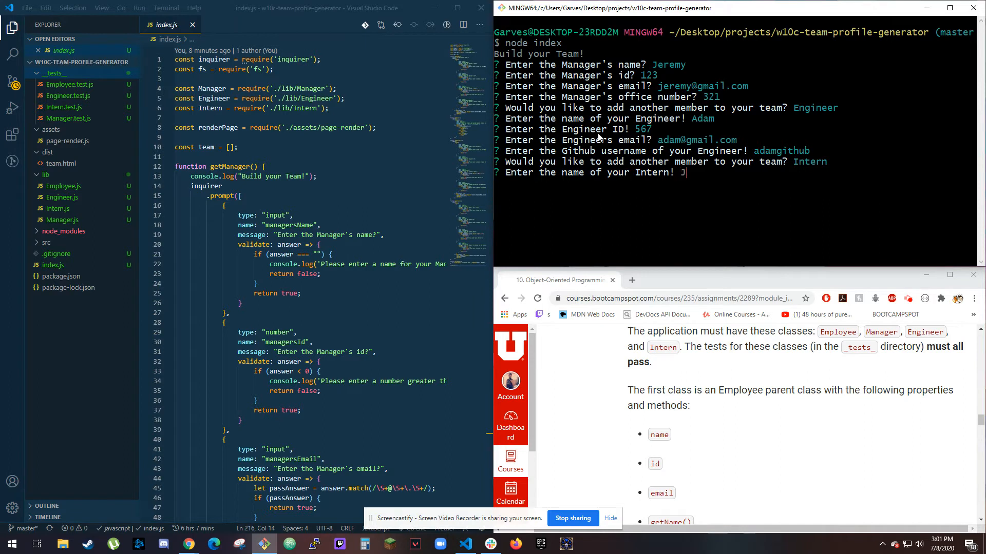
type("Jacob")
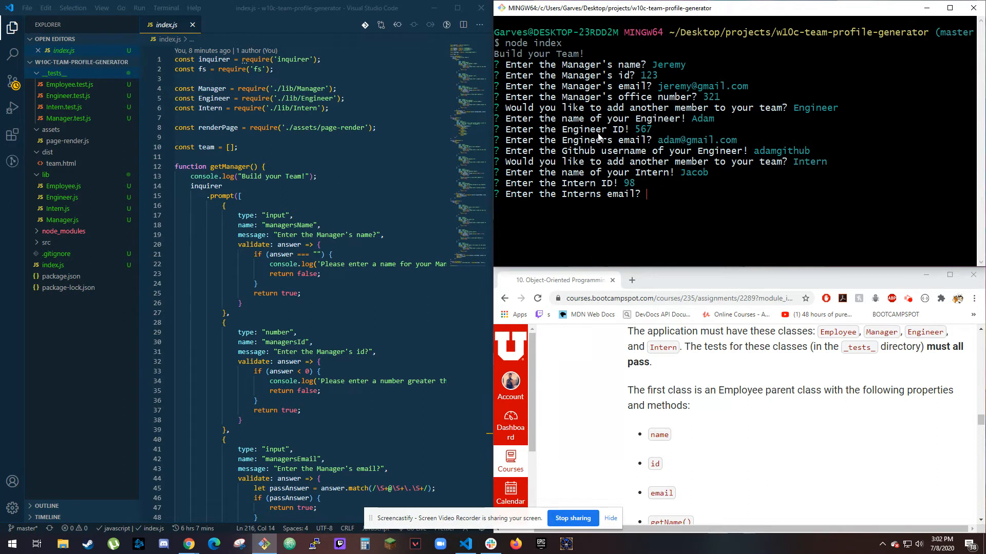
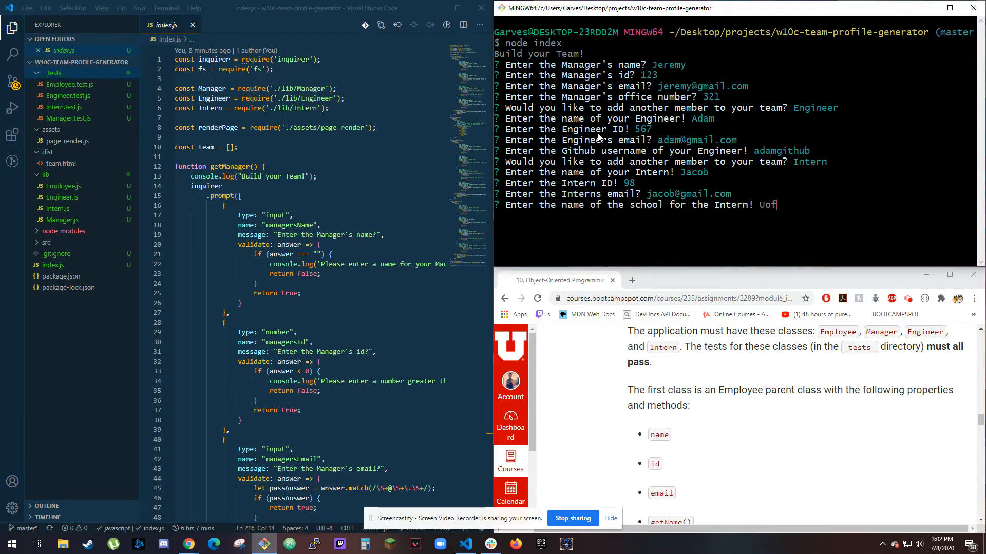
key("Enter")
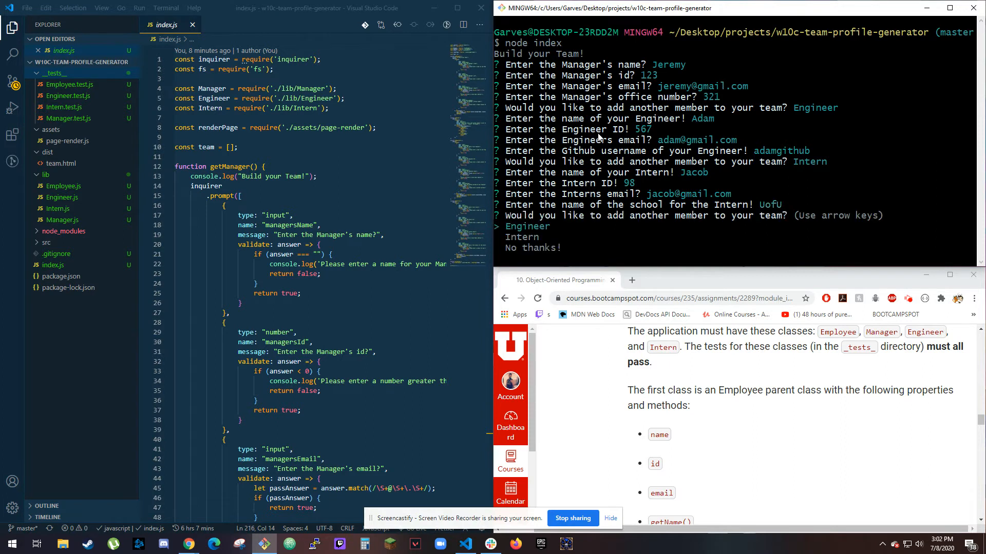
key("Down")
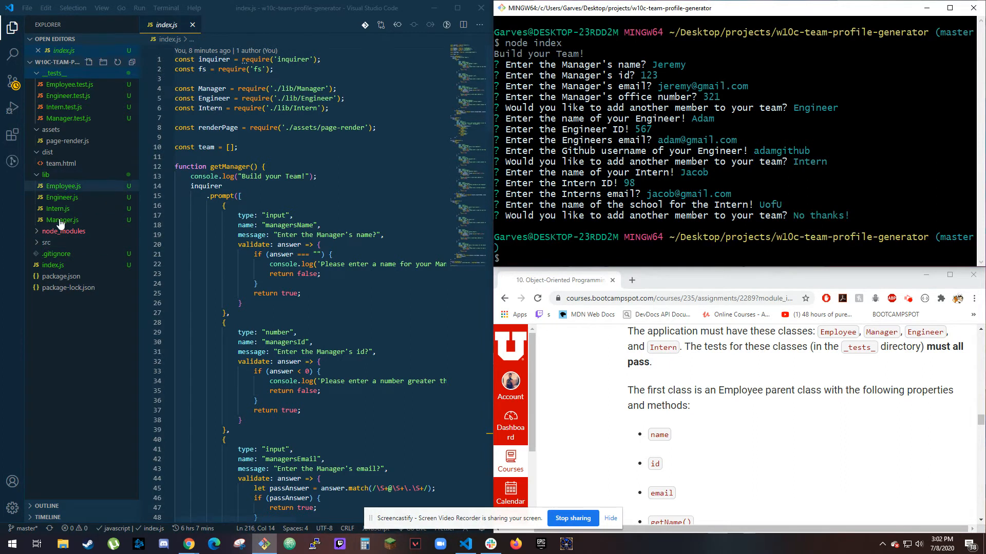
mouse_move(64, 169)
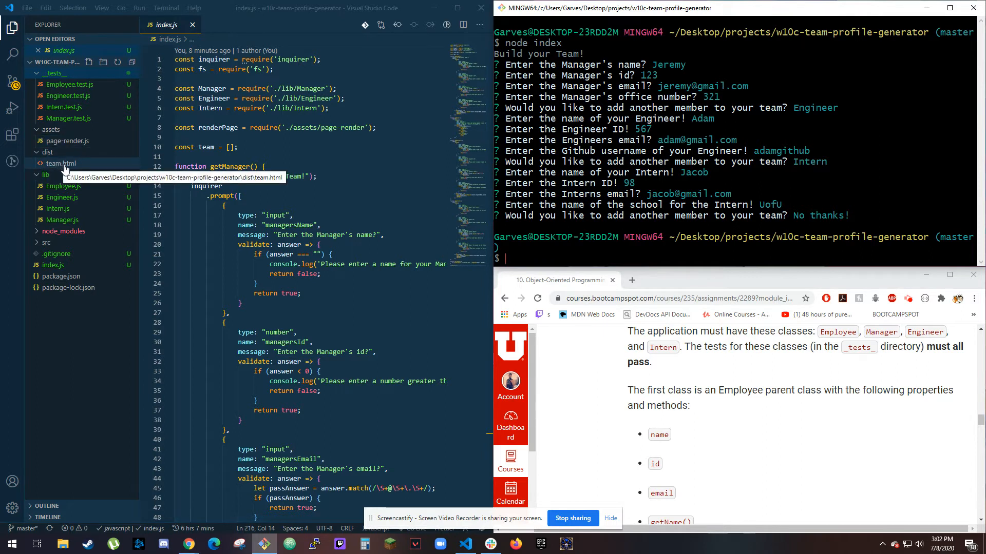
- Open dist/team.html and launch it in the default browser
left_click(61, 164)
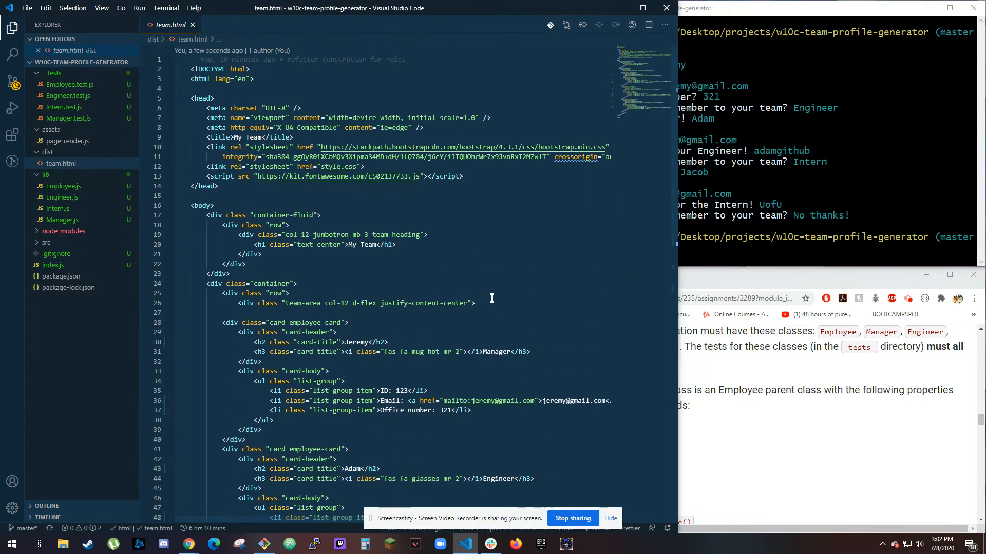
right_click(169, 25)
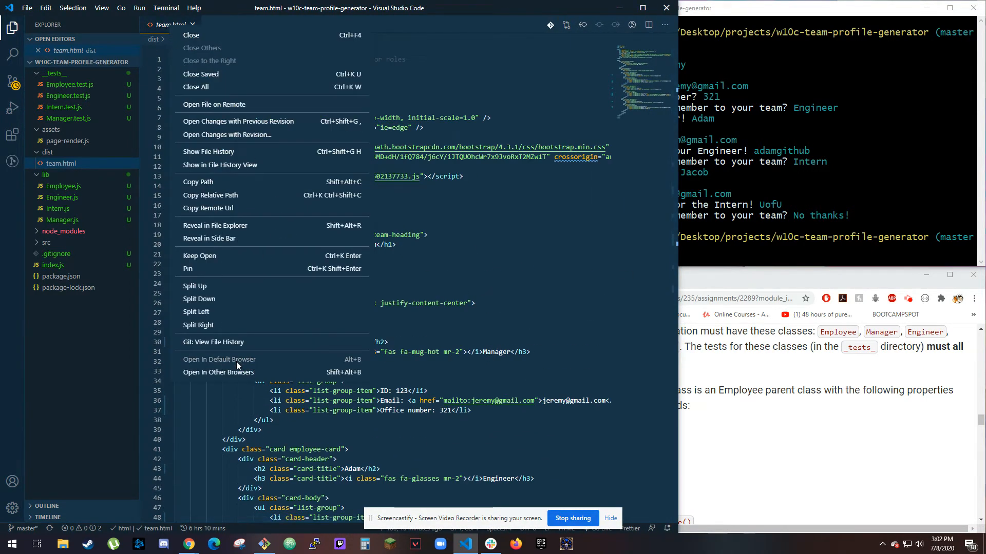
left_click(218, 359)
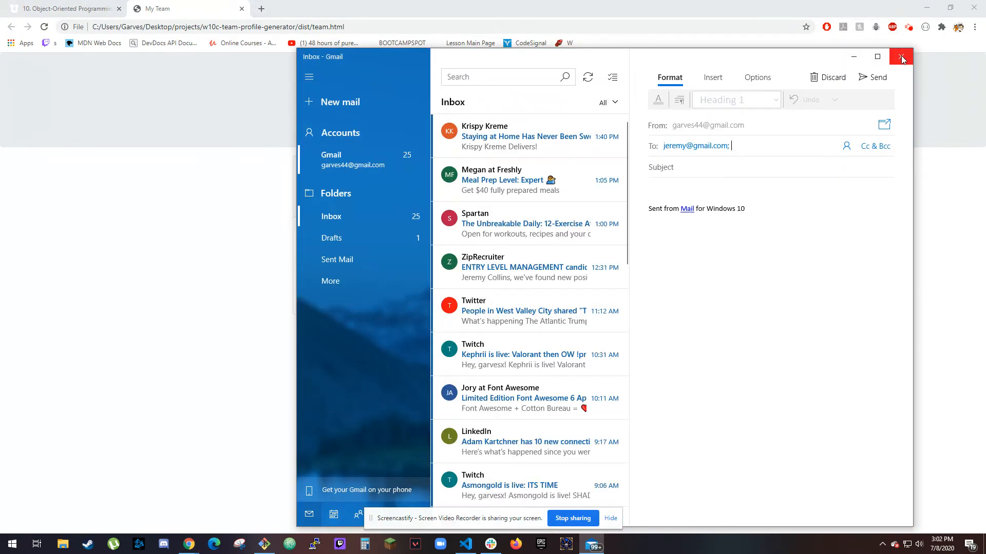
- Close the mail draft, follow the engineer's GitHub link, then leave the page
left_click(902, 57)
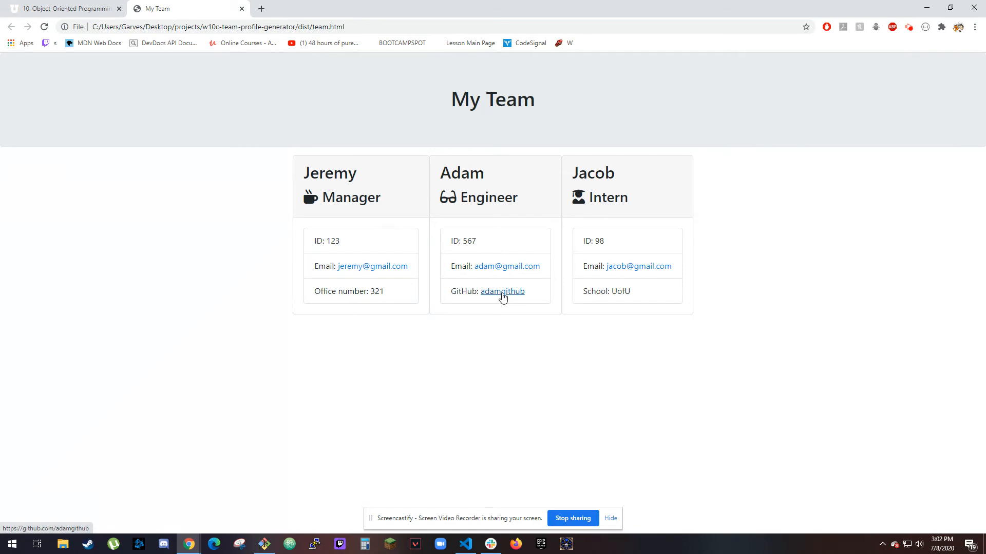
left_click(502, 291)
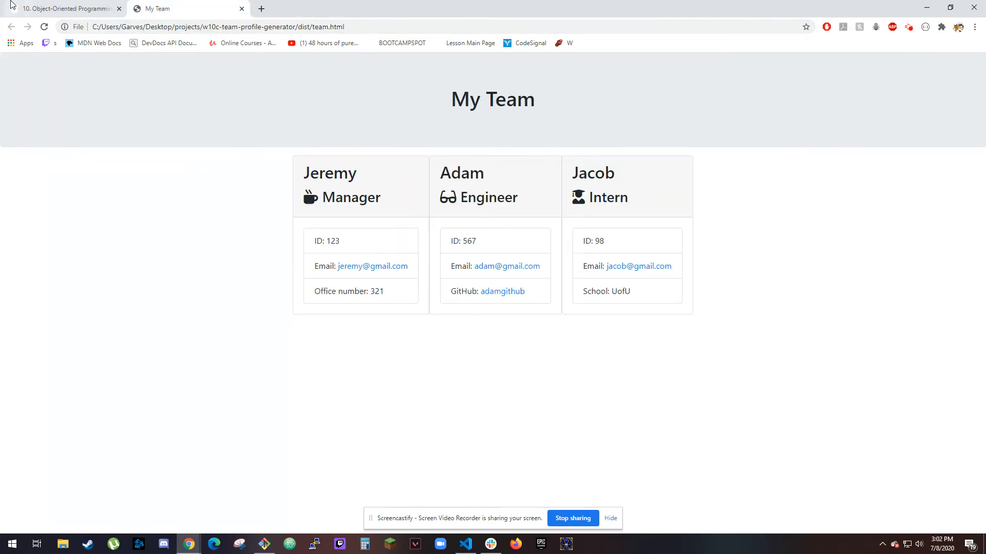
left_click(67, 8)
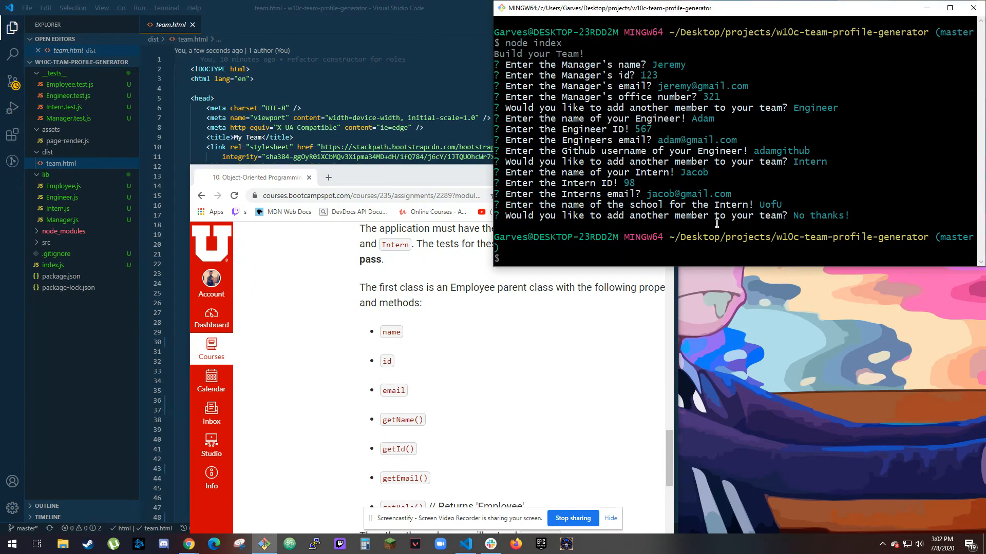
- Run 'npm run test' in Git Bash to start Jest
type("npm run")
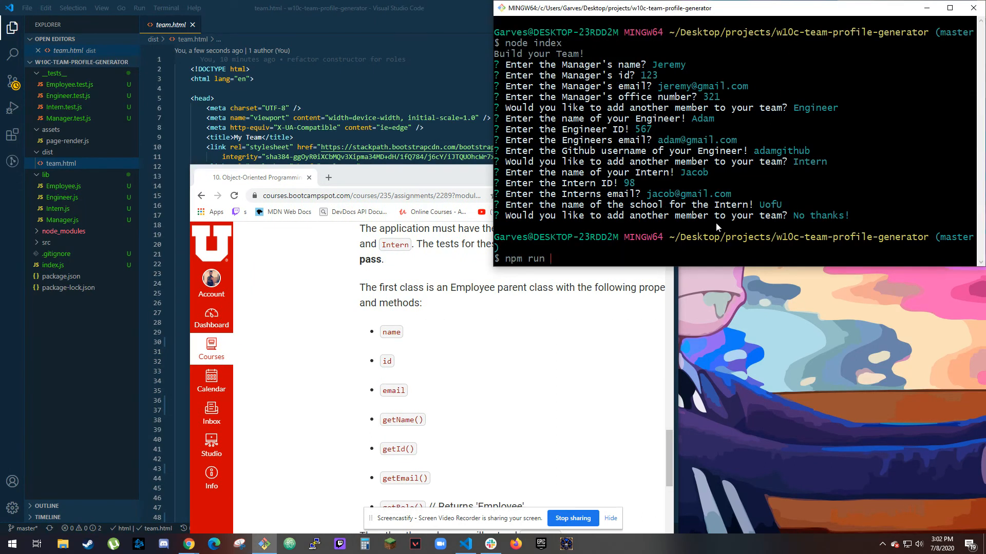
type("test")
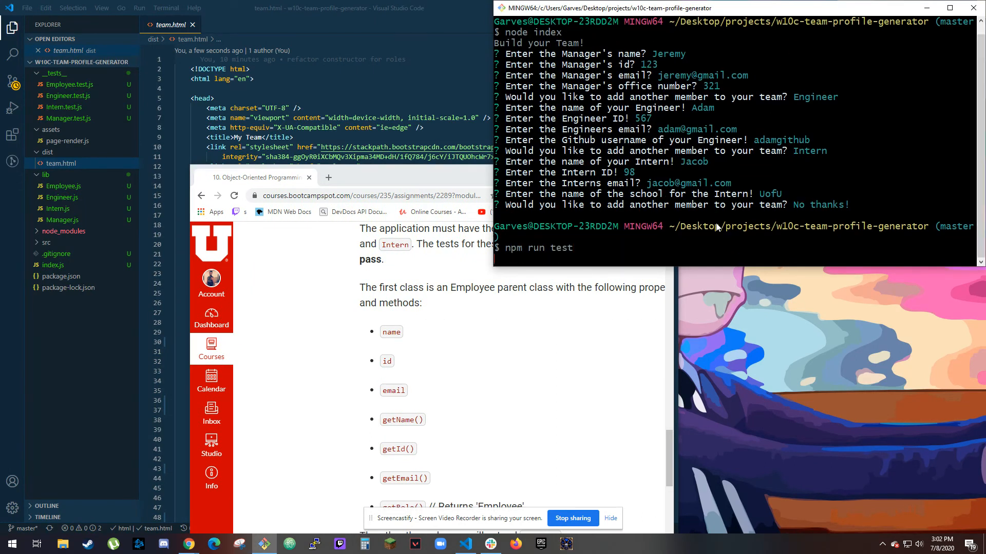
key("Enter")
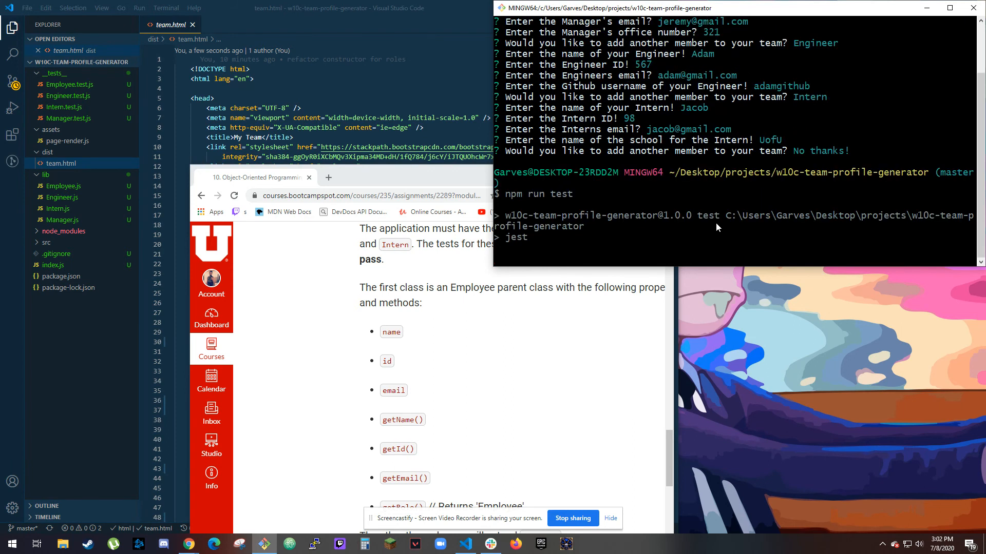